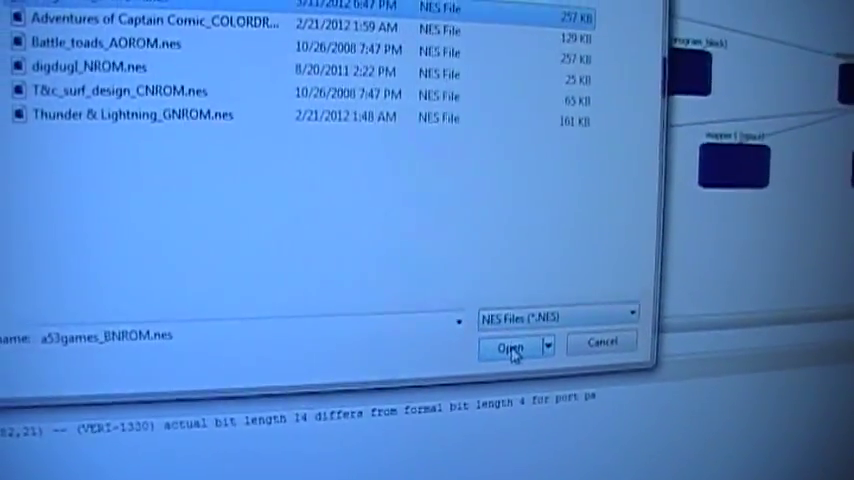
# Load the selected a53games_BNROM.nes ROM file into the loader
pyautogui.click(508, 344)
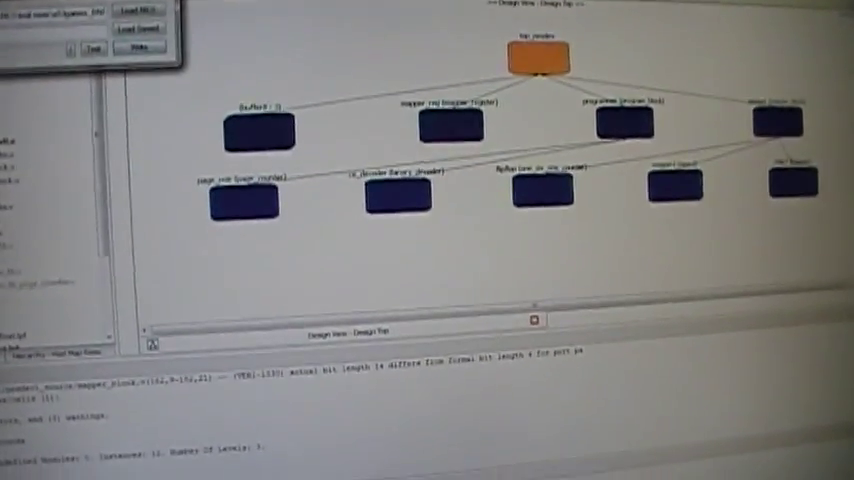
pyautogui.click(300, 20)
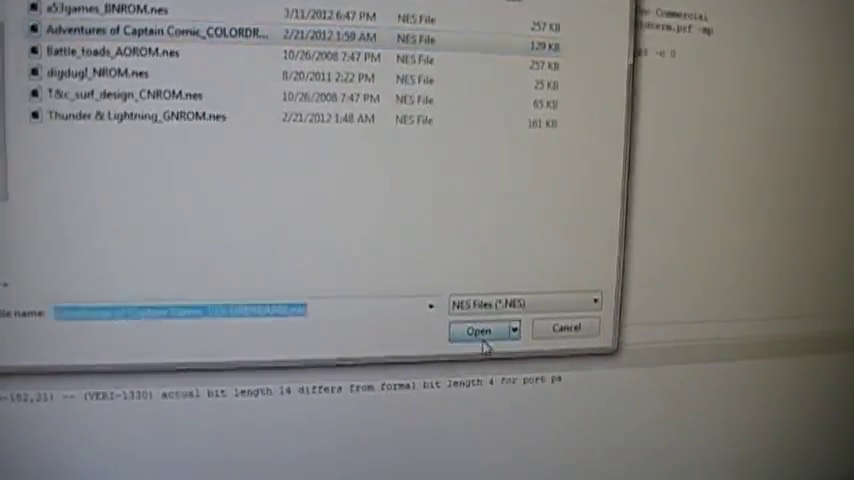
# Load the Adventures of Captain Comic .nes file and write it to the cartridge
pyautogui.click(478, 332)
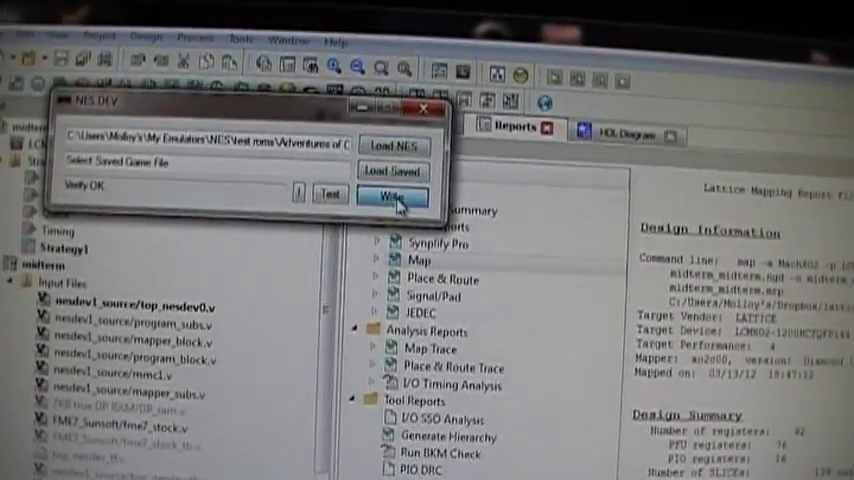
pyautogui.click(392, 196)
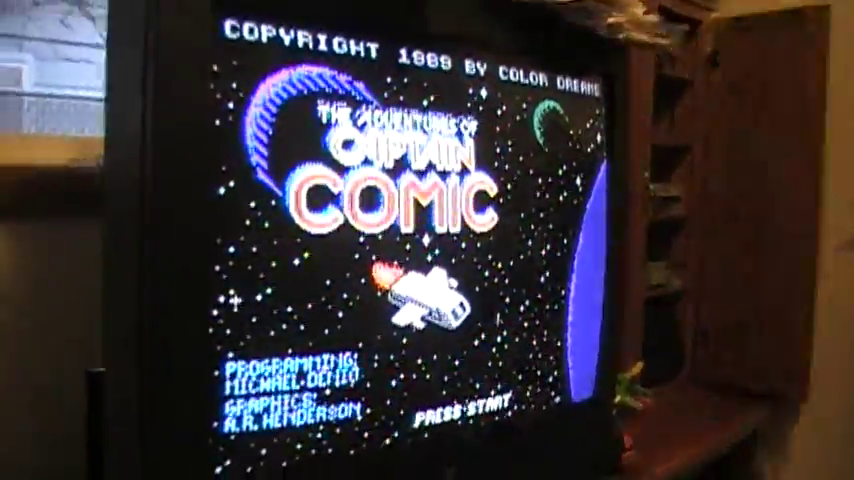